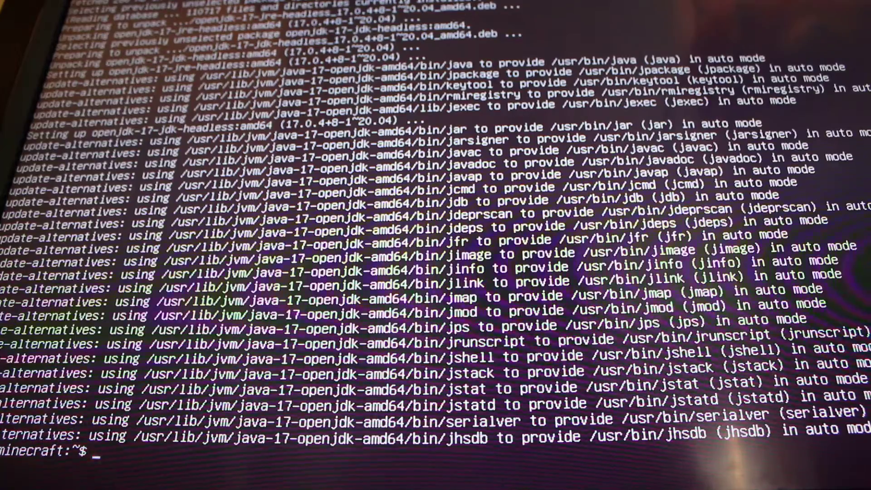
# - Confirm java --version reports OpenJDK 17, clear the screen and show system info with neofetch
pyautogui.write('java --version')
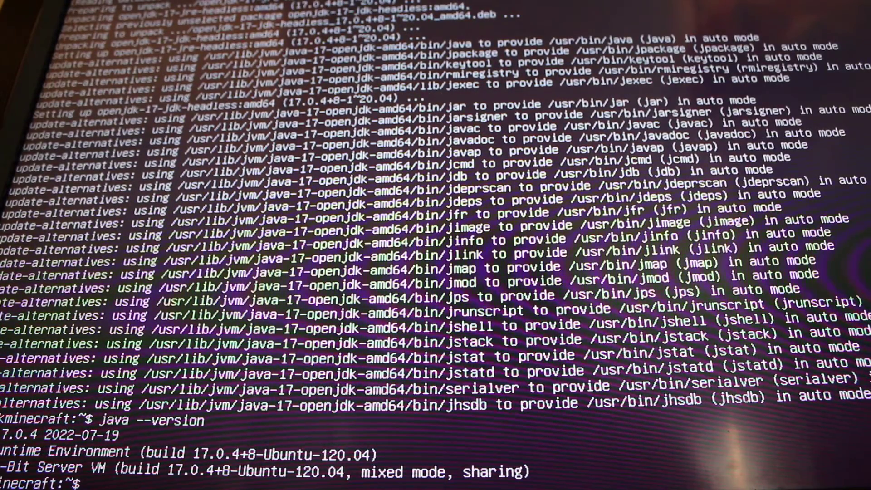
pyautogui.write('clear')
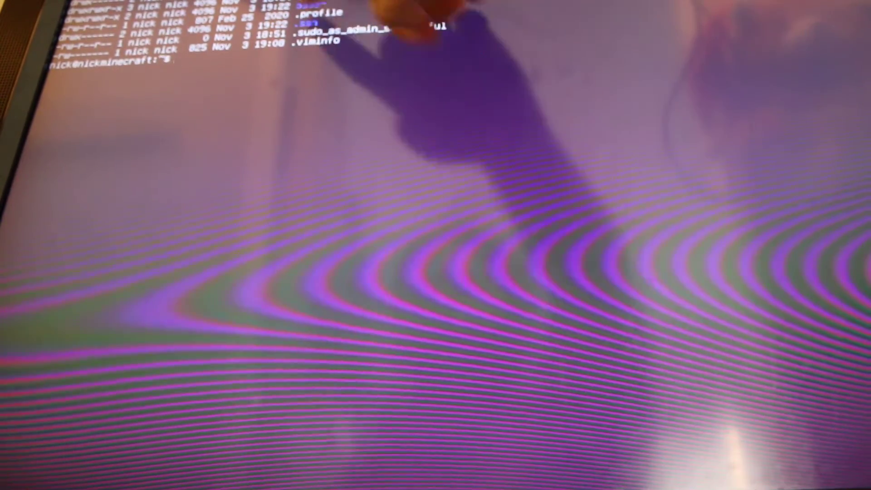
pyautogui.write('neofetch')
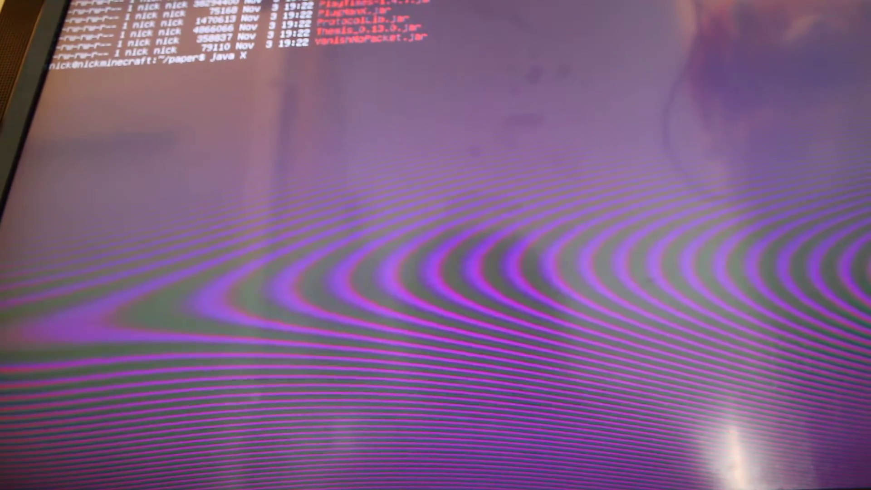
# - Launch paper-1.19.2-256.jar with -Xmx2G, --nogui and world LP so it stops at the EULA prompt
pyautogui.write('-Xmx2G')
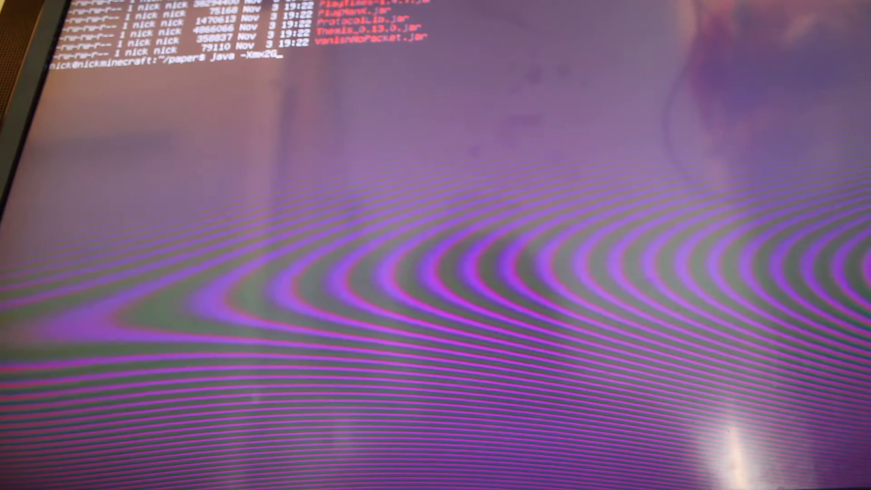
pyautogui.write('-jar paper-1.19.2-256.jar --nogui --world LP')
pyautogui.write('ls -la')
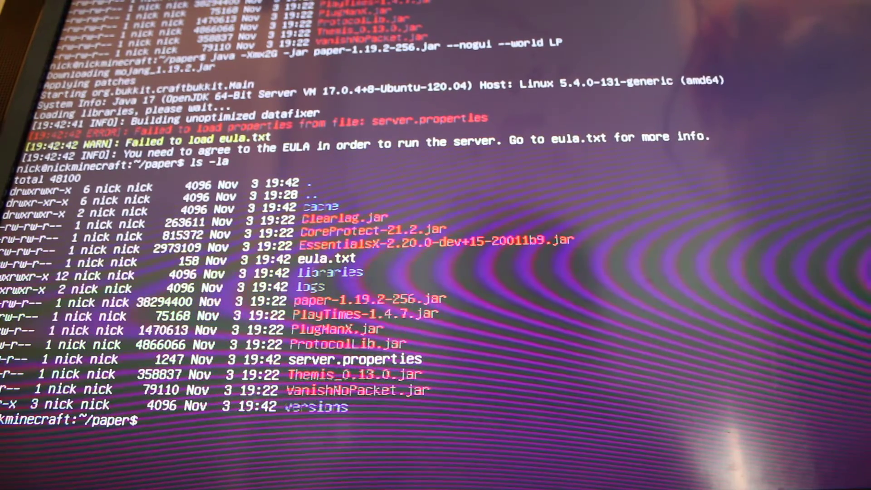
# - Load eula.txt into vi so the licence agreement can be accepted
pyautogui.write('vi')
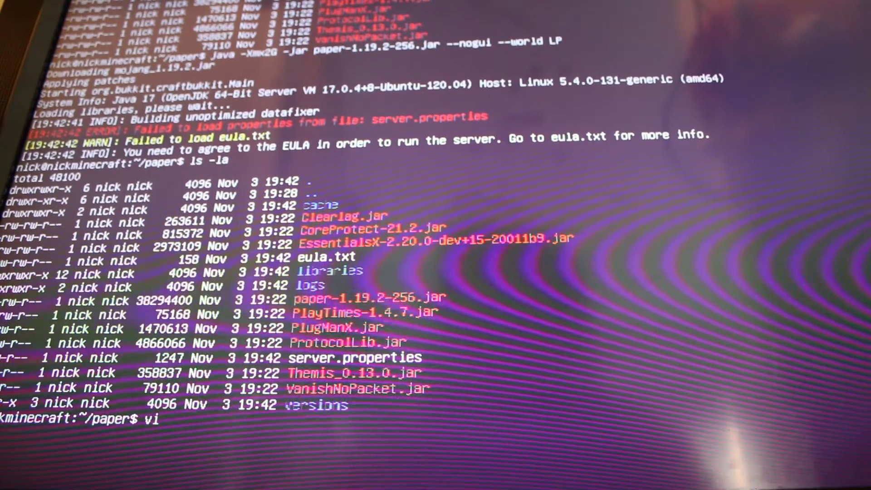
pyautogui.write('eula.txt')
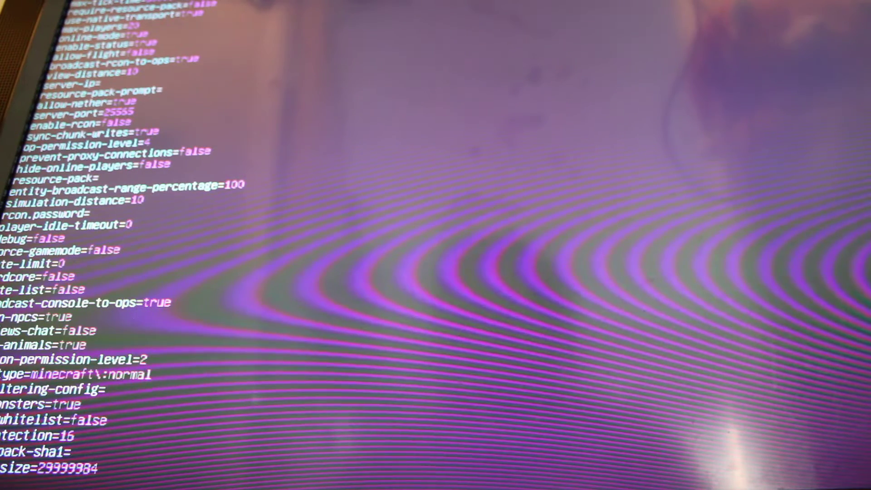
# - Raise spawn-protection to 200 in server.properties and write the file out with :wq
pyautogui.scroll(-3)
pyautogui.write('java -Xmx2G -jar paper-1.19.2-256.jar --nogui --world LP')
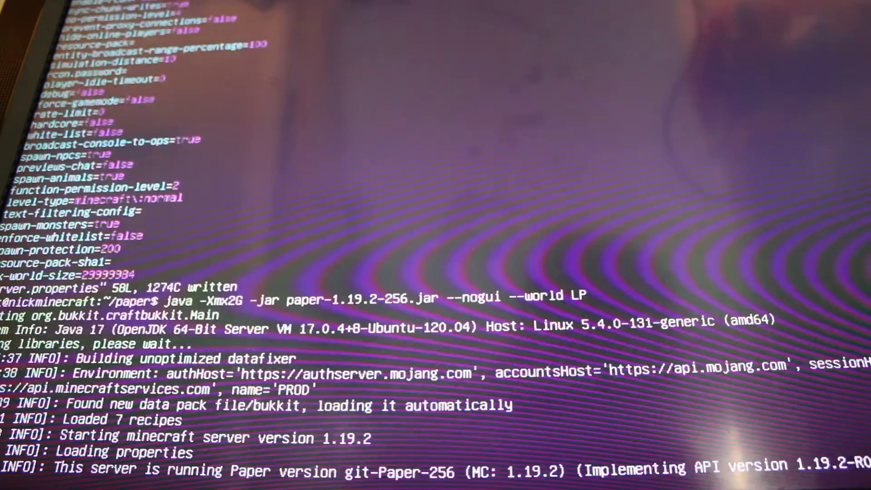
# - Follow the Paper 1.19.2 startup log as it binds port 25565 and prepares the LP world
pyautogui.scroll(-3)
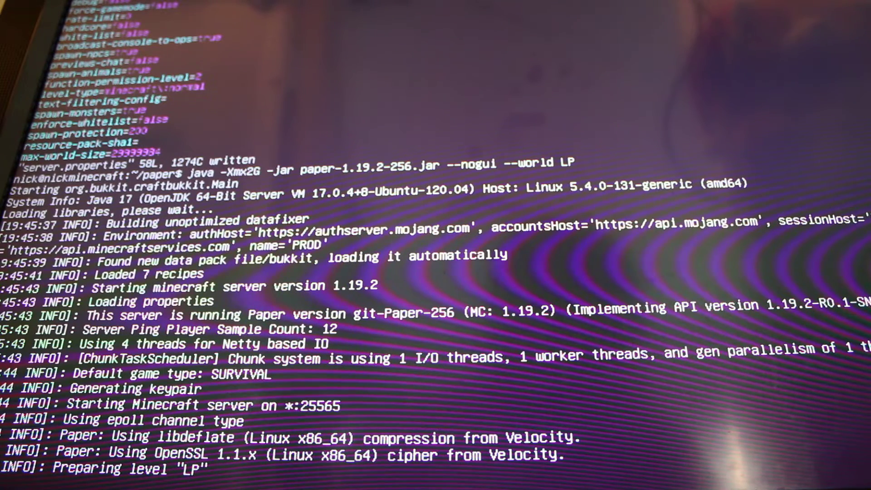
pyautogui.scroll(-3)
pyautogui.write('mv PlayTimes-1.4.7.jar PlugManX.jar ProtocolLib.jar')
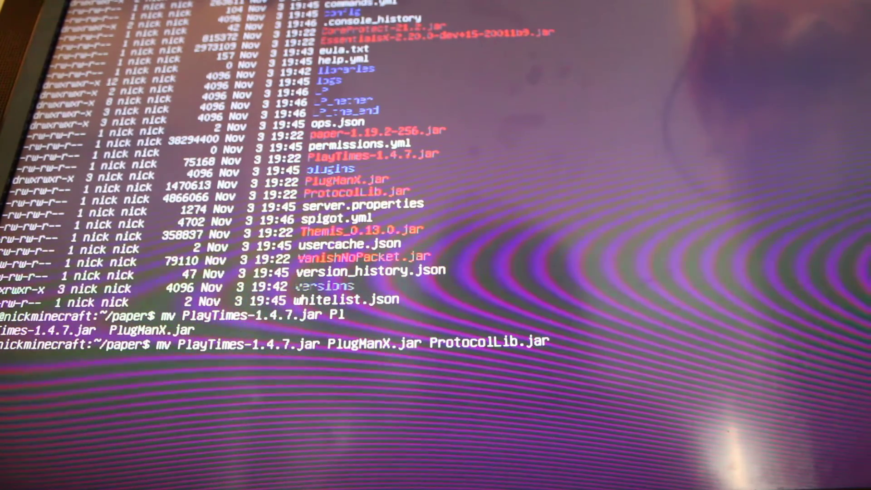
# - Move PlayTimes, PlugManX, ProtocolLib, Themis_0.13.0, Clearlag and CoreProtect jars into plugins/ and list the folder
pyautogui.write('version')
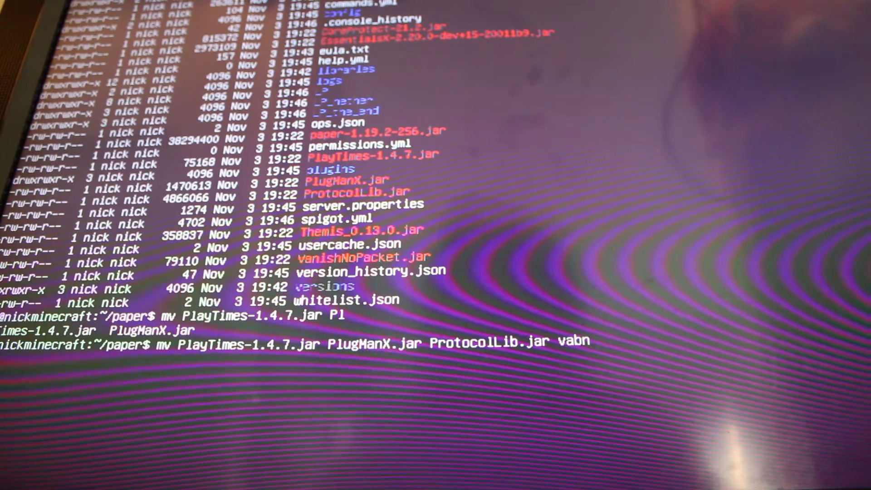
pyautogui.write('is')
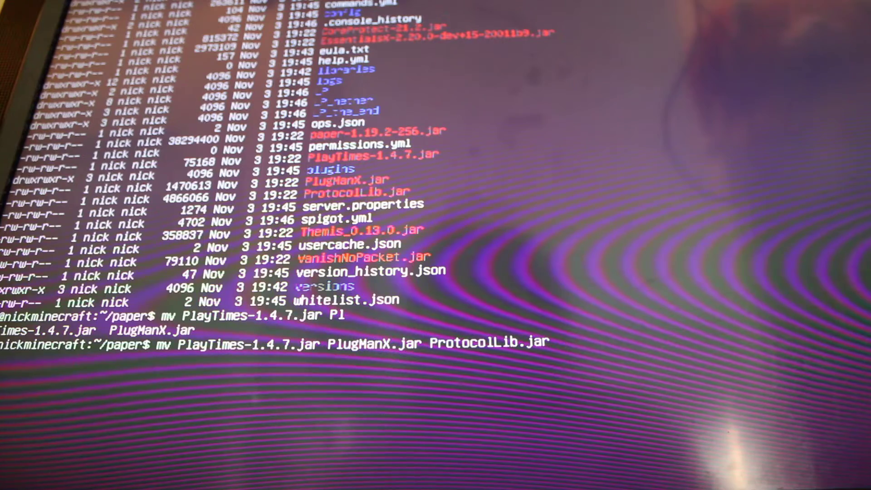
pyautogui.write('vanish')
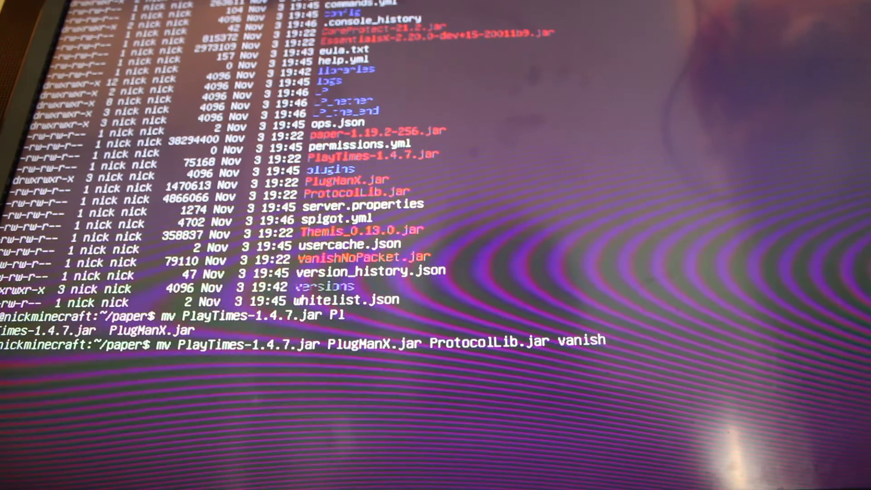
pyautogui.press('Backspace')
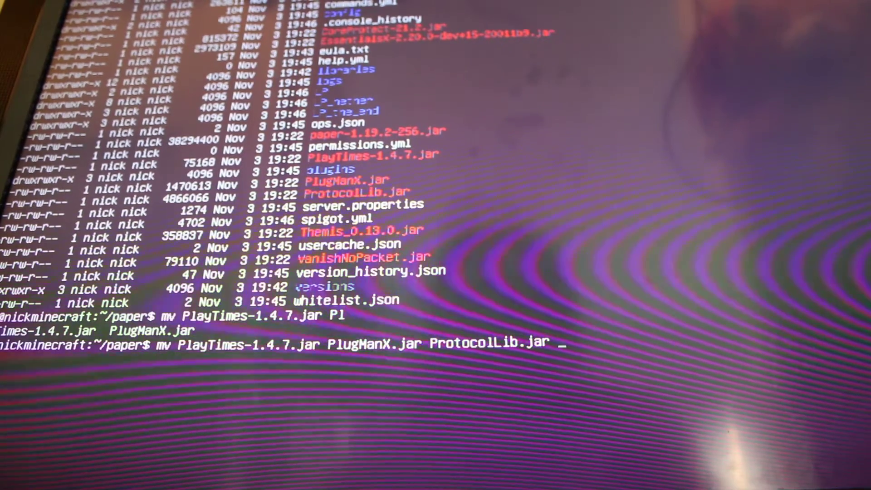
pyautogui.write('Themis_0.13.0.jar')
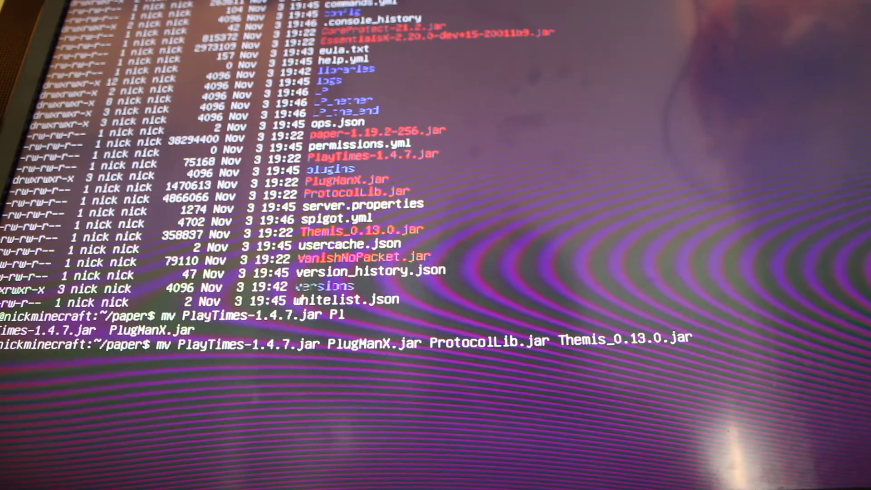
pyautogui.write('Clearlag.jar')
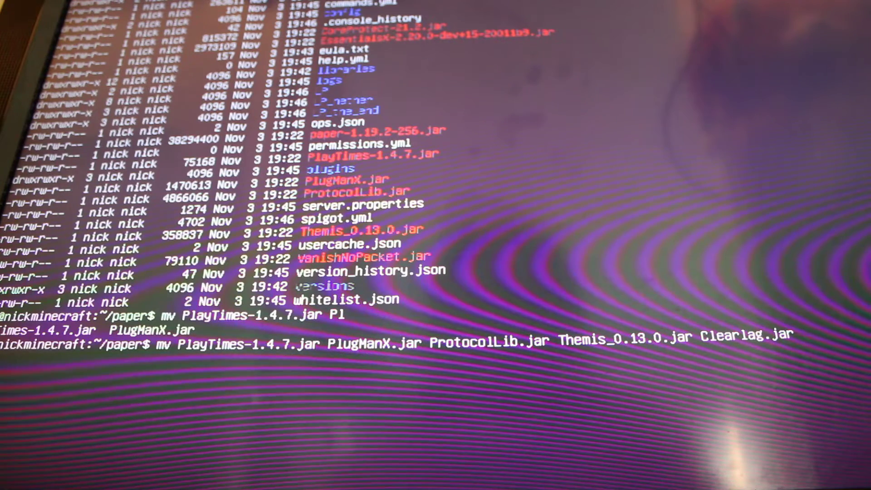
pyautogui.write('core')
pyautogui.write('ls -la')
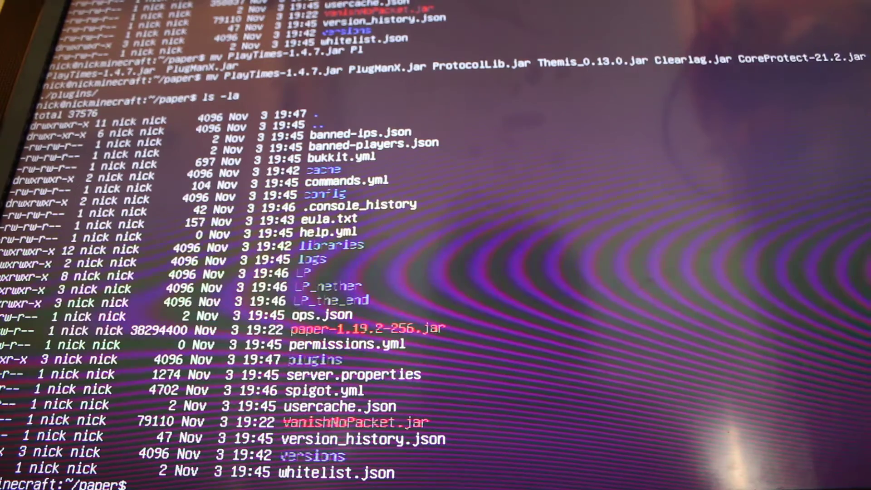
# - Add a UFW rule allowing port 25565 so it reports Rules updated and Rules updated (v6)
pyautogui.write('v')
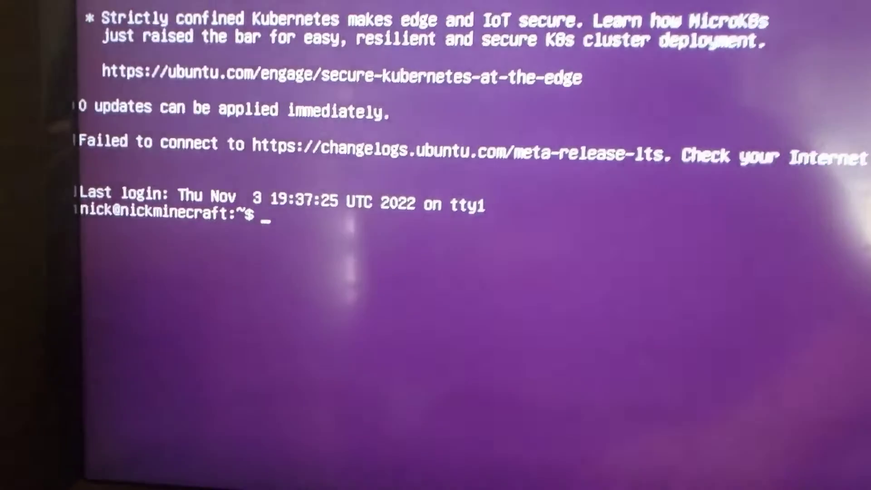
pyautogui.write('sudo ui')
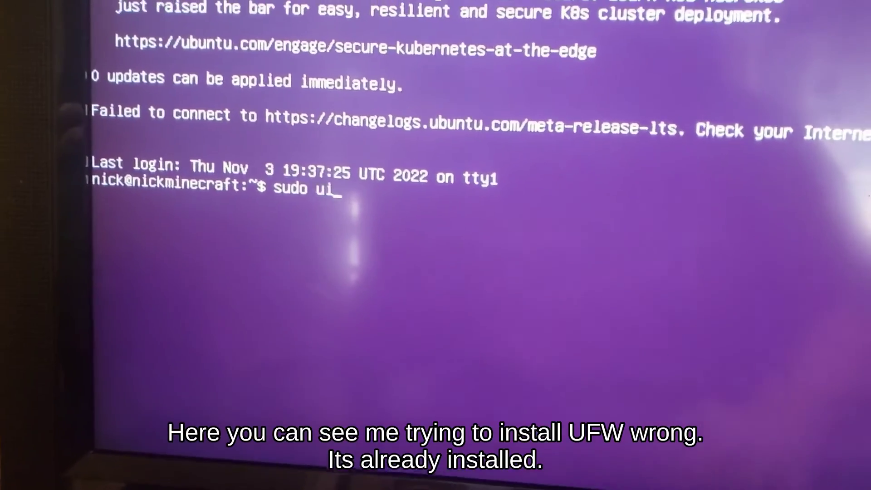
pyautogui.press('Backspace')
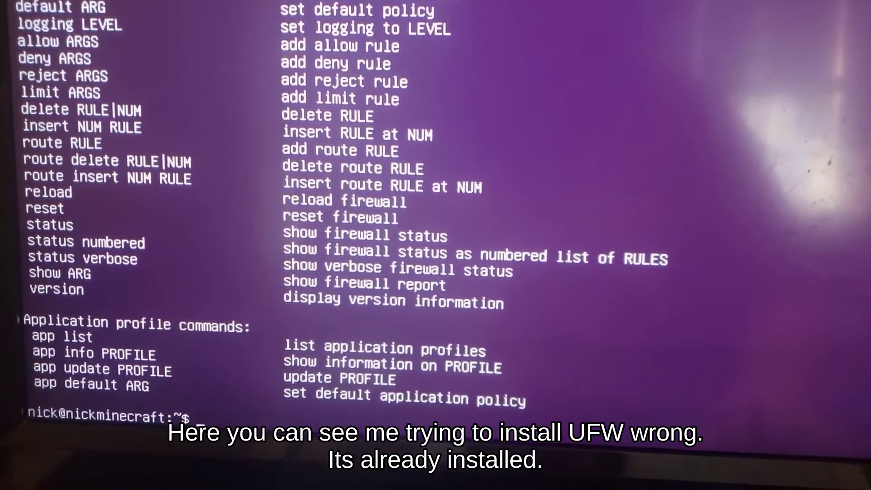
pyautogui.write('sudo ufw install')
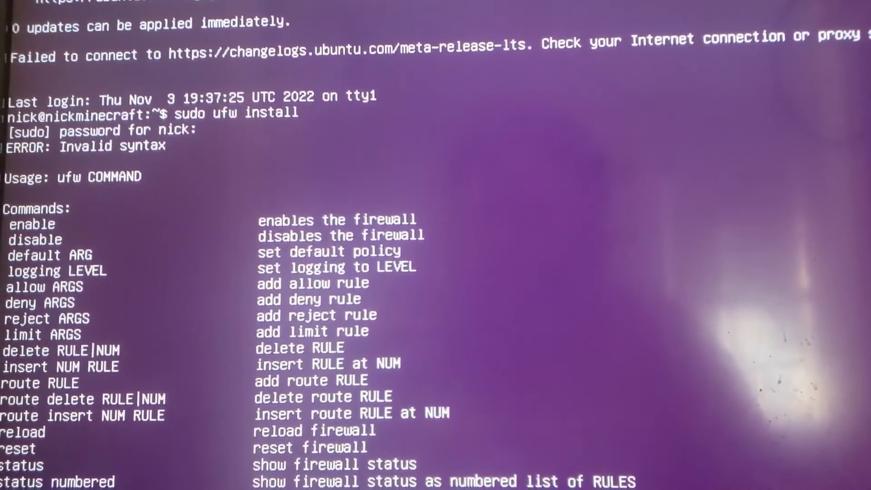
pyautogui.scroll(-3)
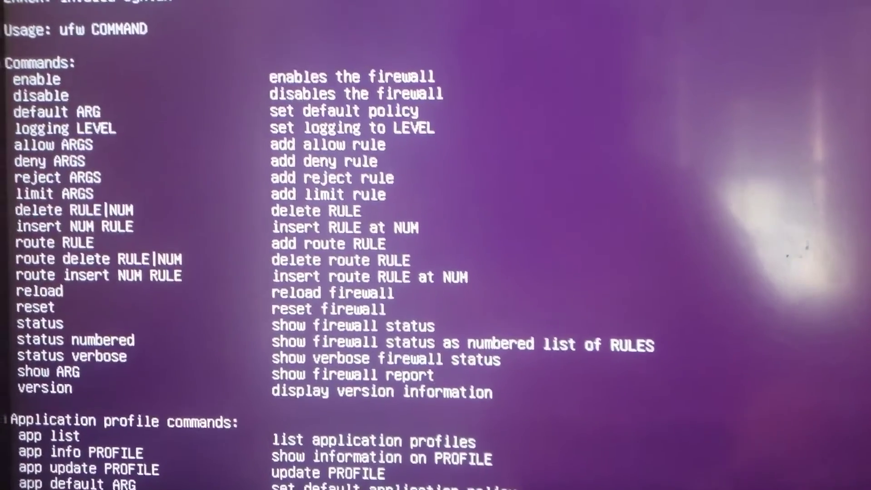
pyautogui.scroll(-3)
pyautogui.write('sudo ufw allow')
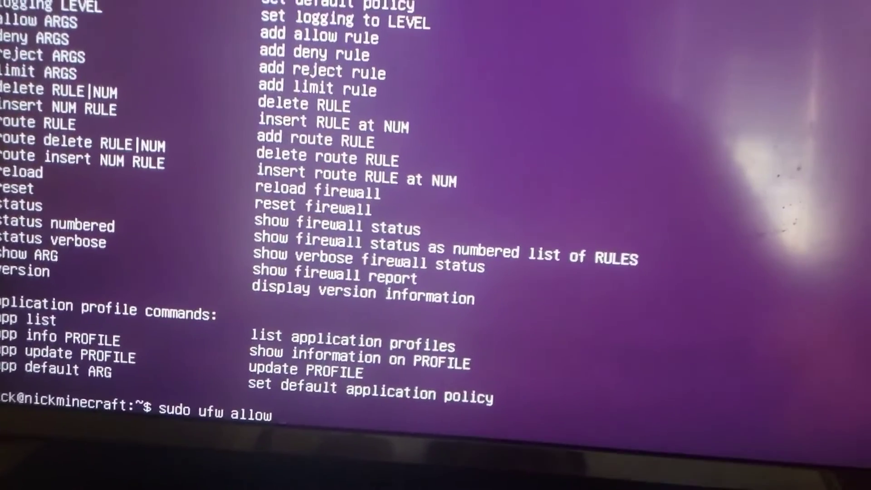
pyautogui.write('25565')
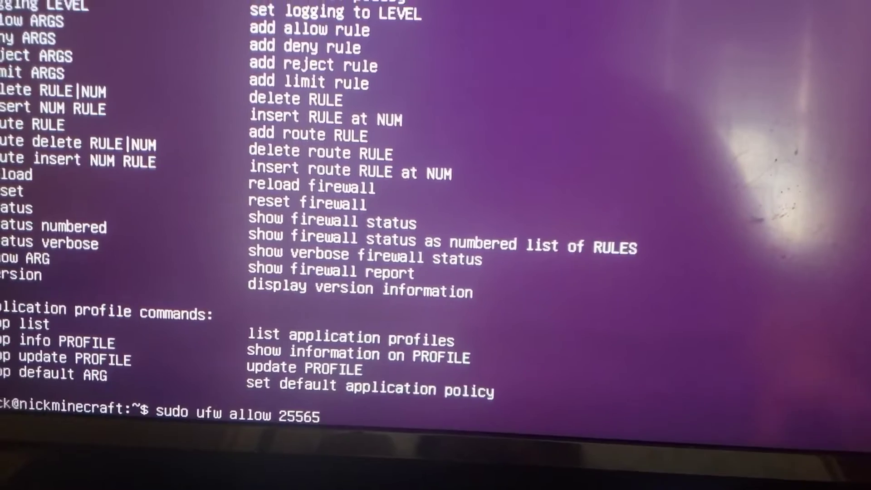
pyautogui.press('Return')
pyautogui.write('i')
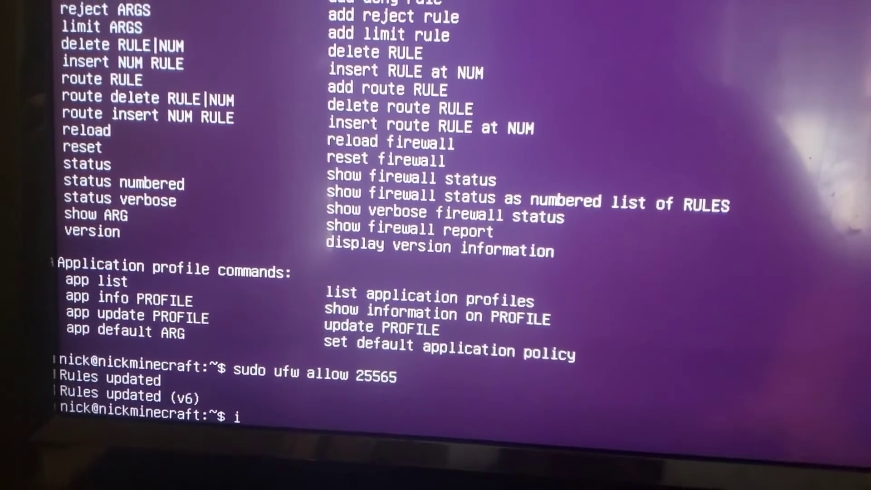
pyautogui.write('p a')
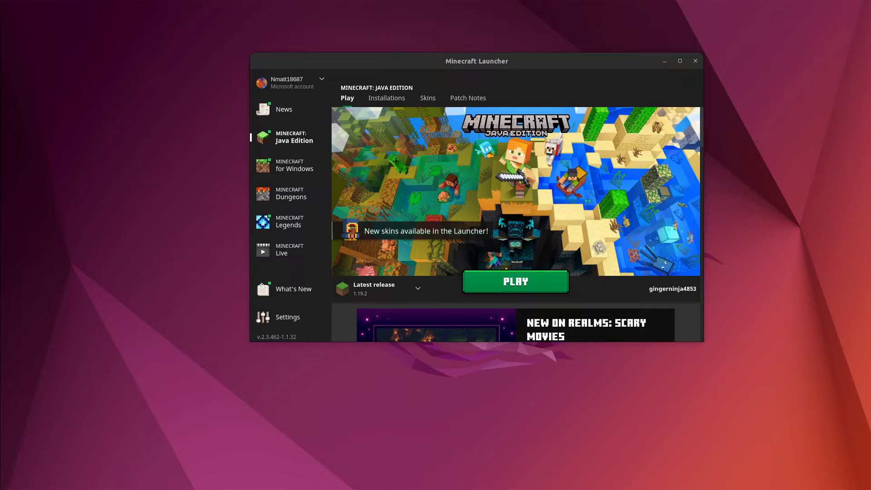
# - Start the Latest release 1.19.2 from the launcher and go to Multiplayer showing the Linux Panic server
pyautogui.click(515, 281)
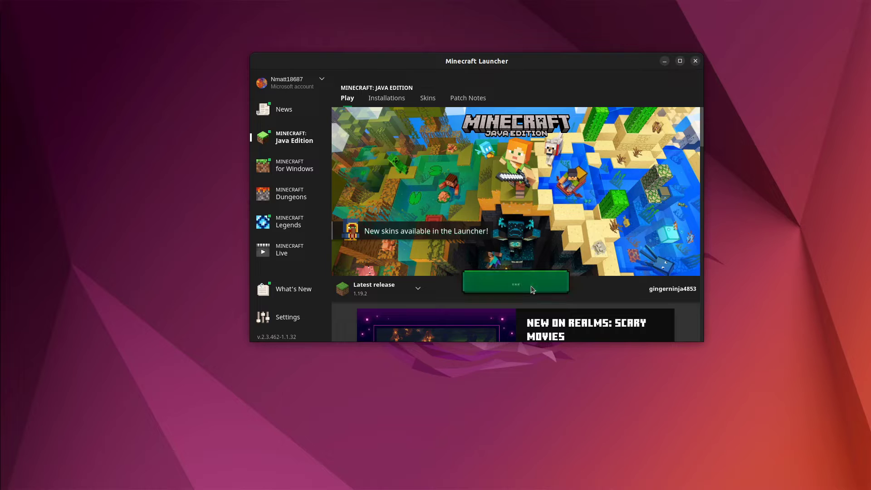
pyautogui.click(514, 282)
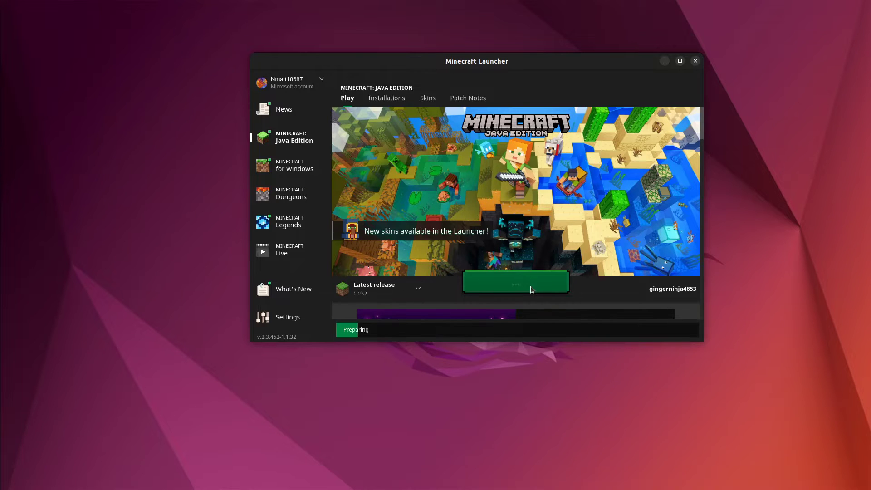
pyautogui.click(514, 280)
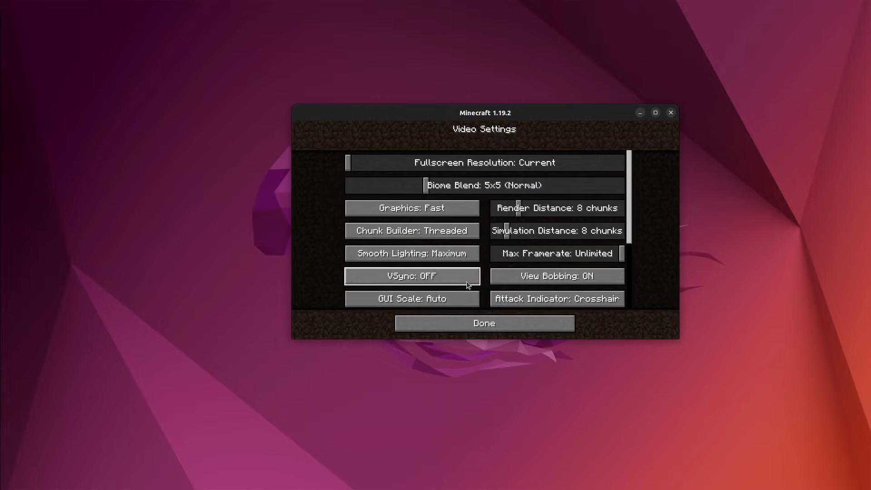
pyautogui.click(483, 323)
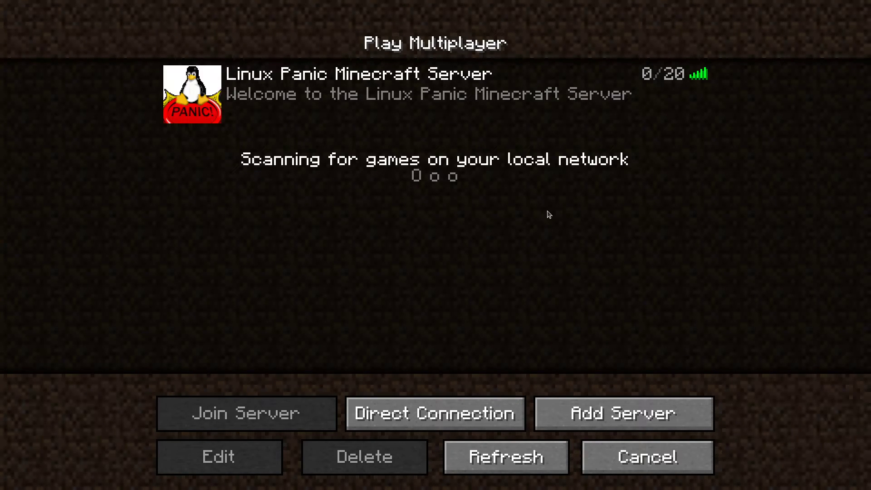
# - View the Linux Panic Minecraft Server entry's name and address, then join the server
pyautogui.click(434, 413)
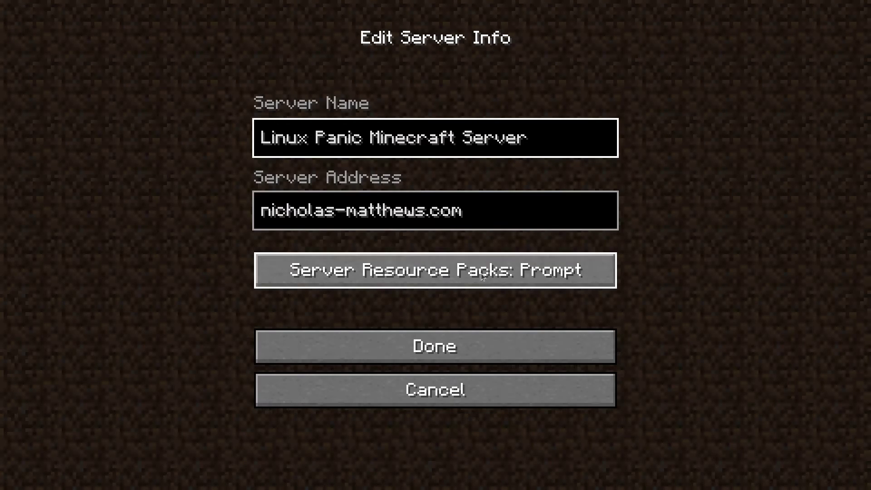
pyautogui.click(435, 210)
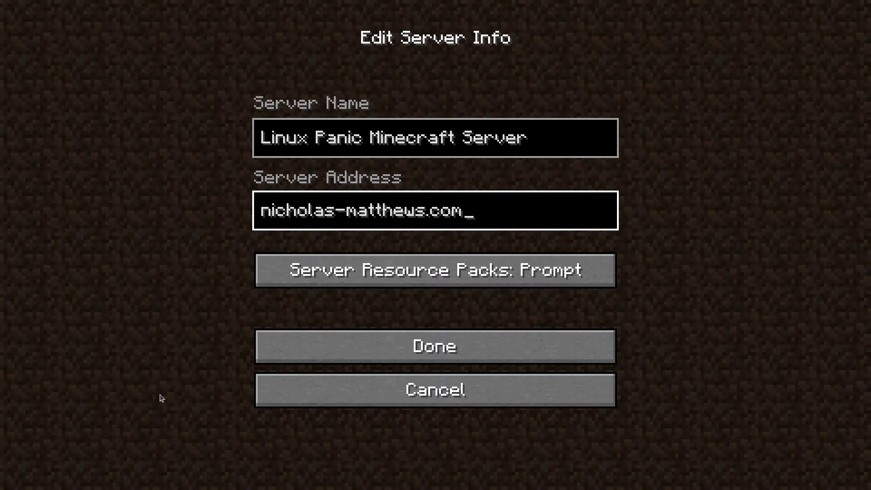
pyautogui.click(435, 346)
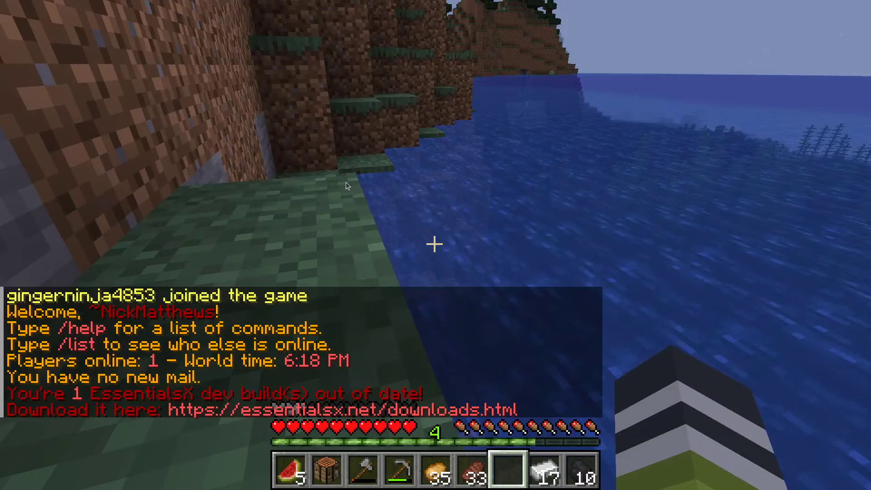
# - Show the F3 debug overlay confirming a Paper server, then look over the inventory
pyautogui.press('F3')
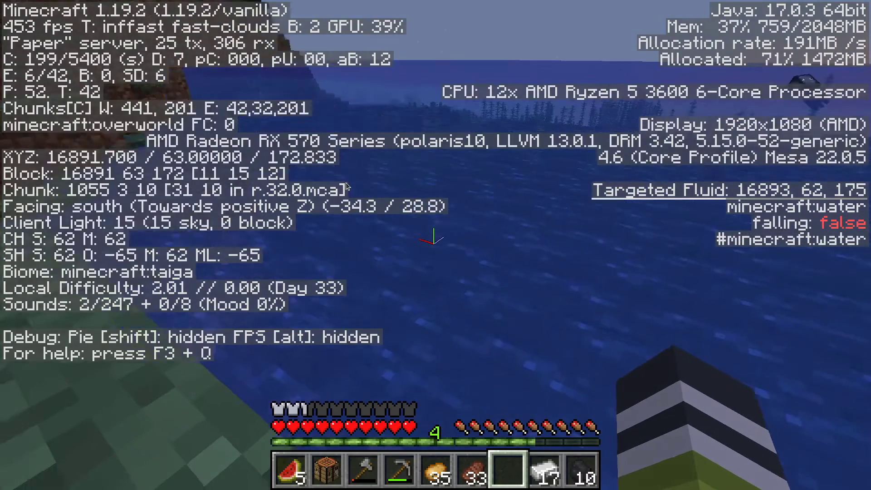
pyautogui.press('e')
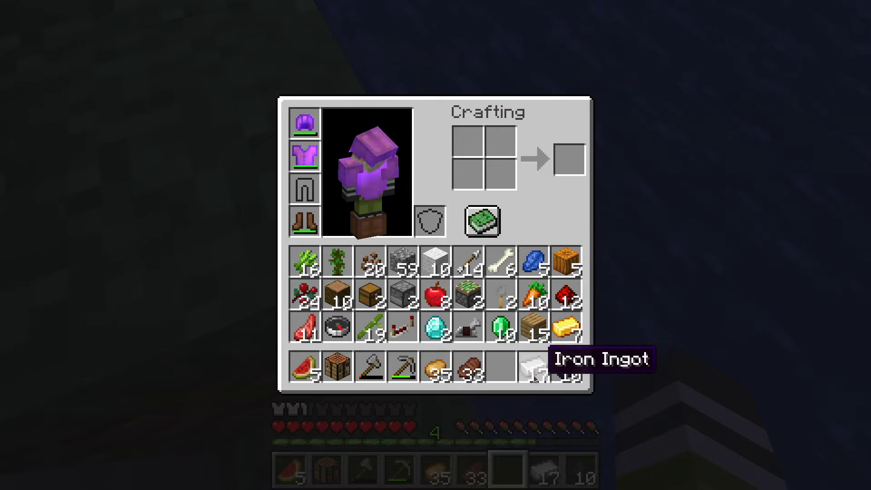
pyautogui.press('f3')
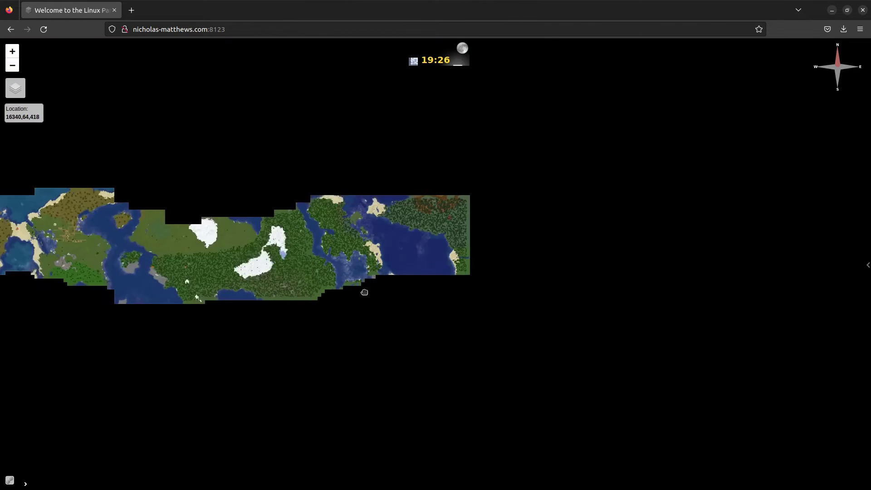
# - Pan the flat Dynmap view along the explored strip of land and plains
pyautogui.moveTo(364, 291); pyautogui.dragTo(483, 289)
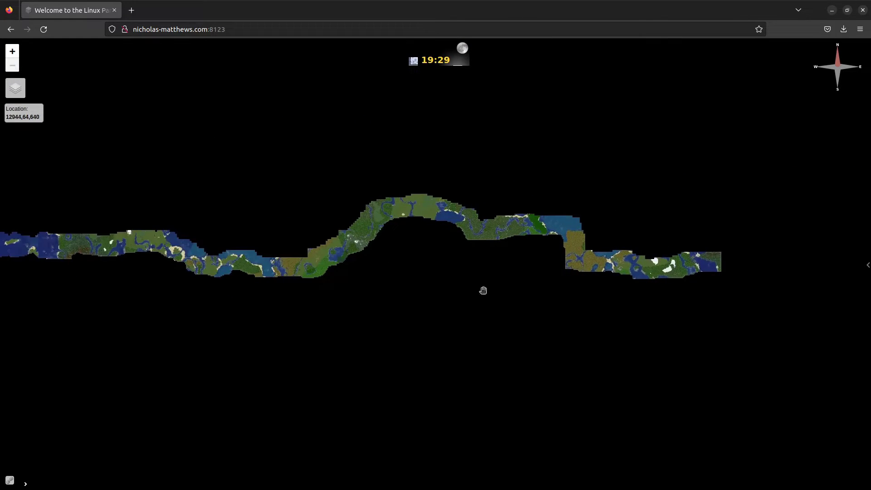
pyautogui.moveTo(483, 290); pyautogui.dragTo(409, 249)
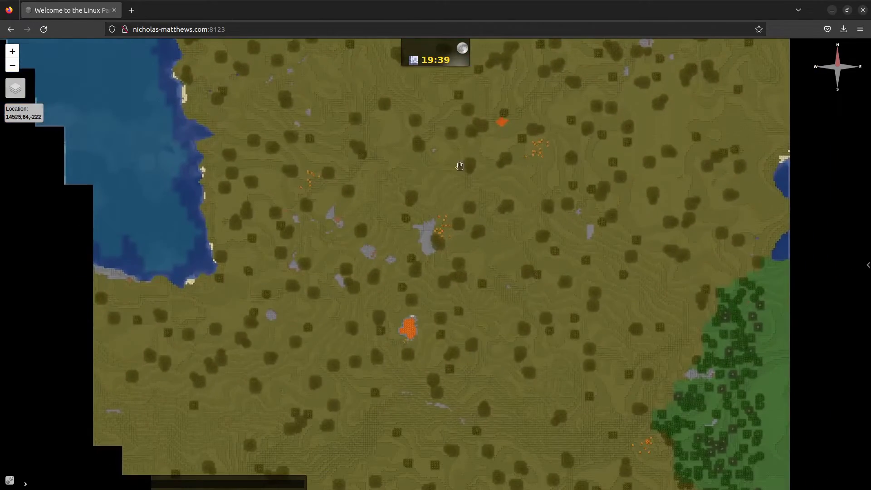
pyautogui.moveTo(459, 166); pyautogui.dragTo(452, 302)
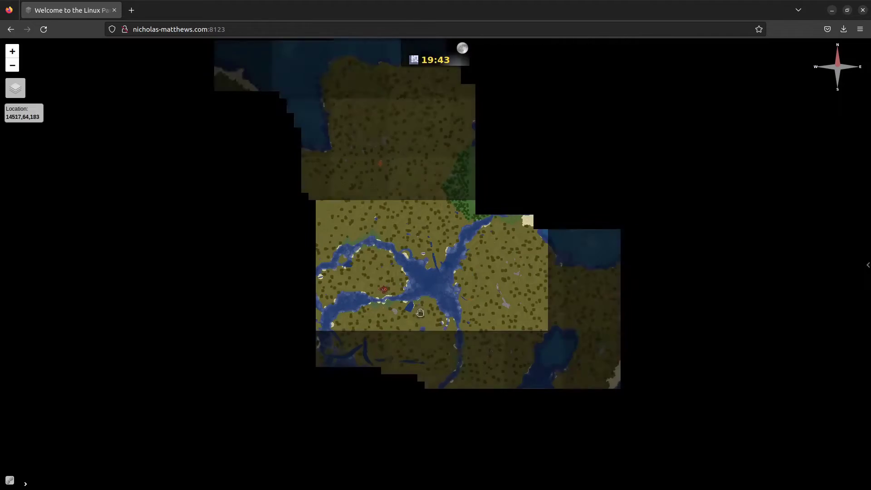
# - Switch to the angled 3D surface rendering and centre the torch-lit build by the swamp shore
pyautogui.click(16, 88)
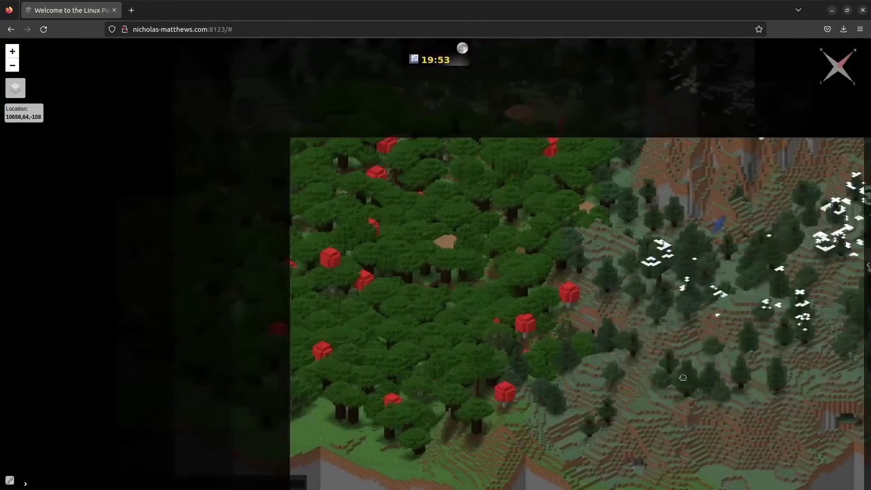
pyautogui.moveTo(683, 378); pyautogui.dragTo(707, 326)
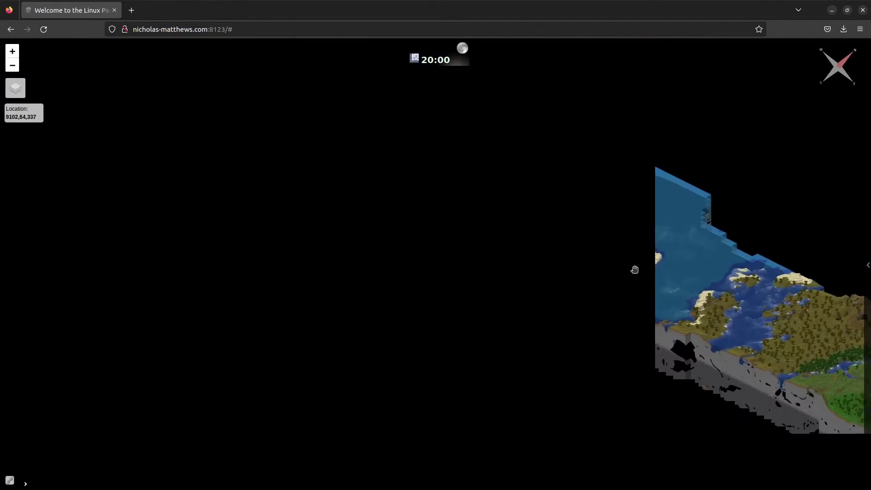
pyautogui.moveTo(634, 269); pyautogui.dragTo(568, 288)
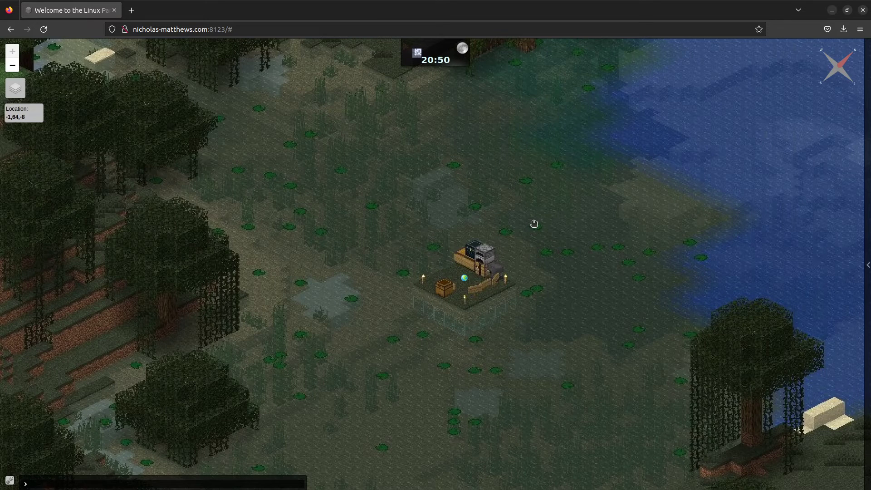
pyautogui.moveTo(534, 224); pyautogui.dragTo(455, 234)
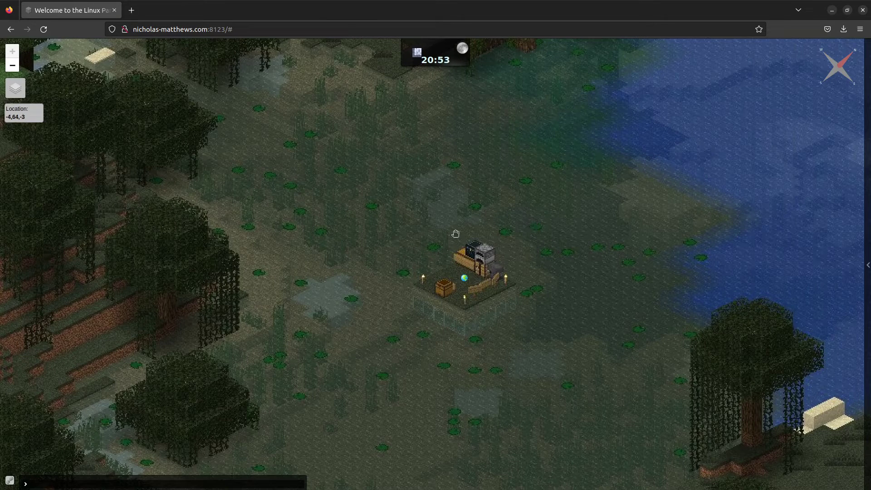